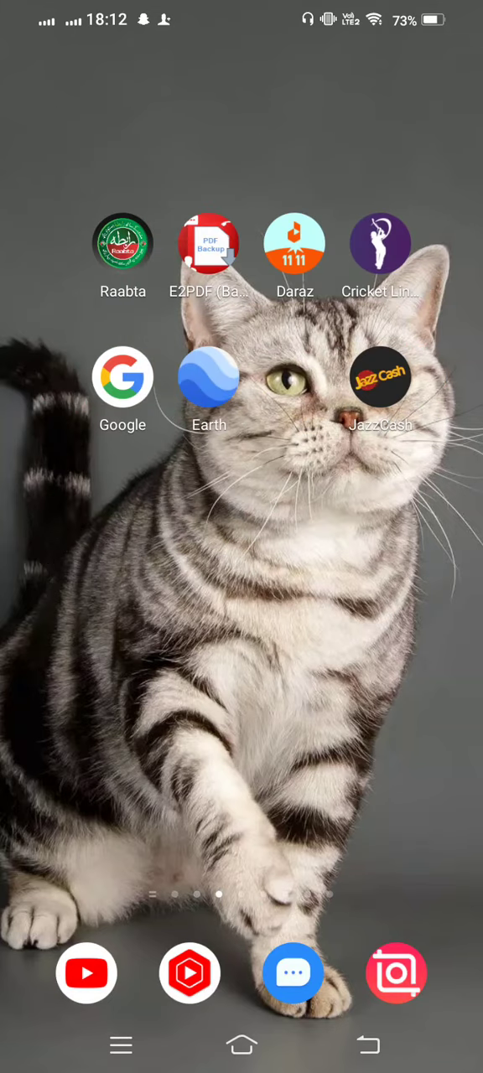
Step: Swipe through the home screen pages back to the main page with clock and Play Store
scroll(left, 3)
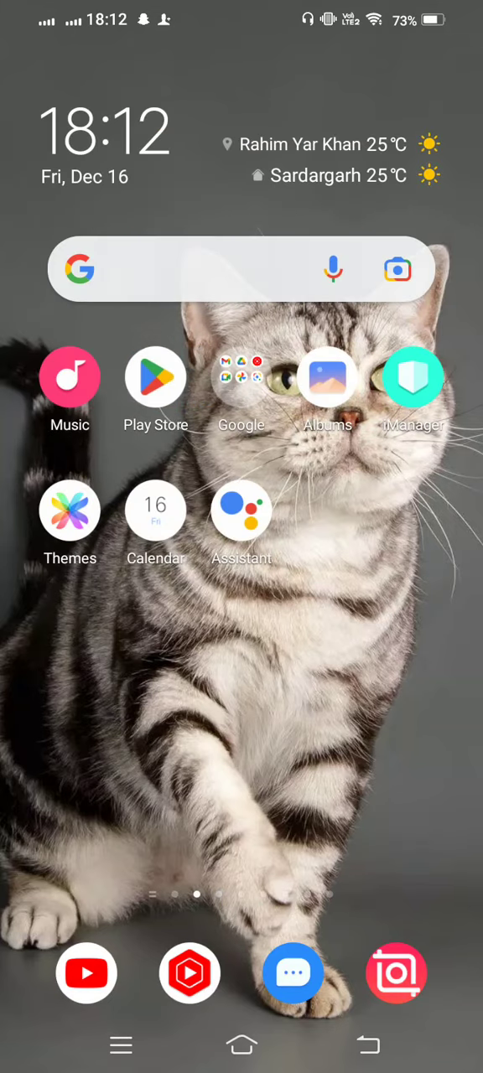
scroll(left, 3)
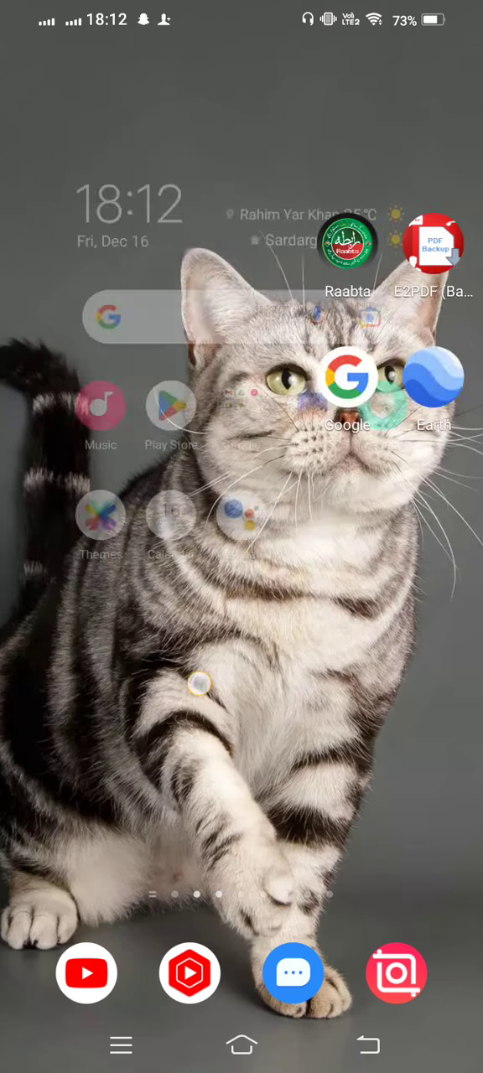
scroll(left, 3)
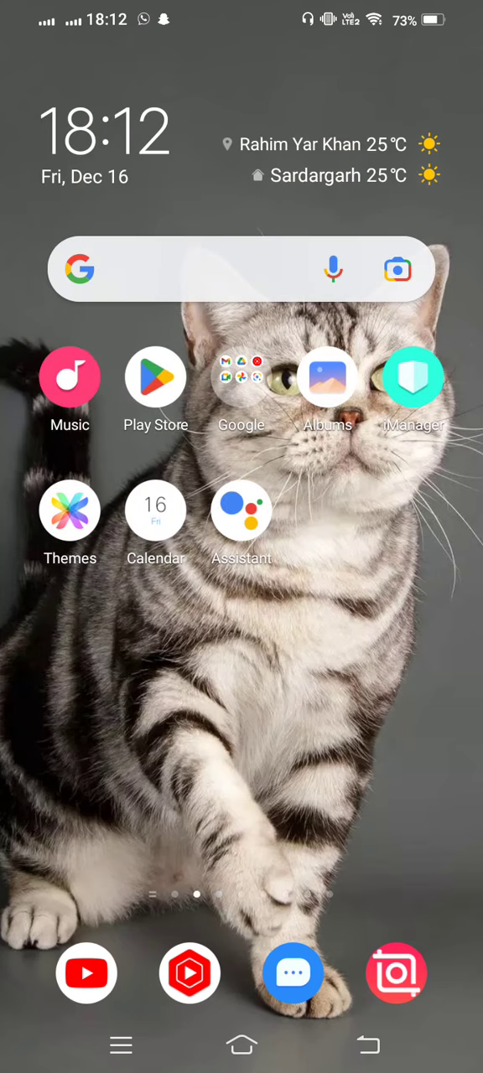
scroll(left, 3)
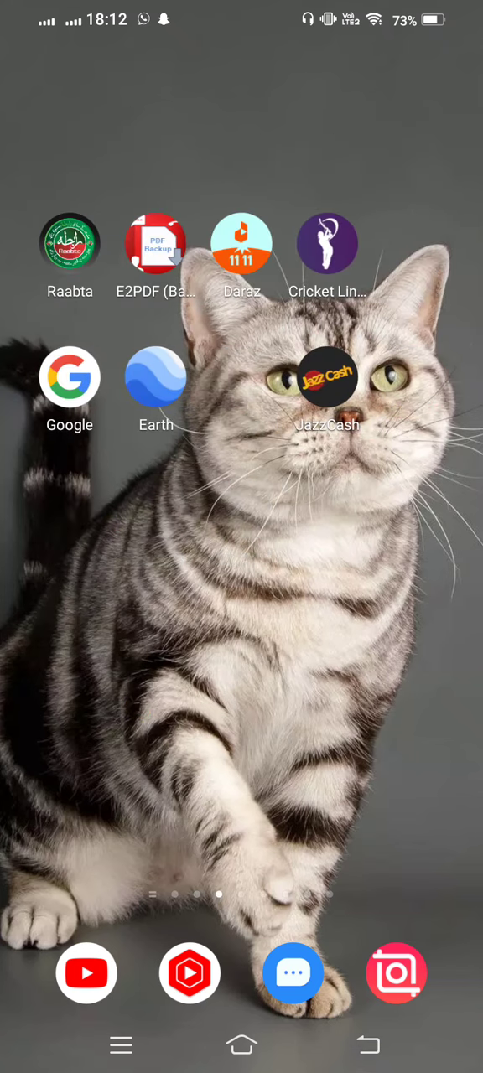
scroll(left, 3)
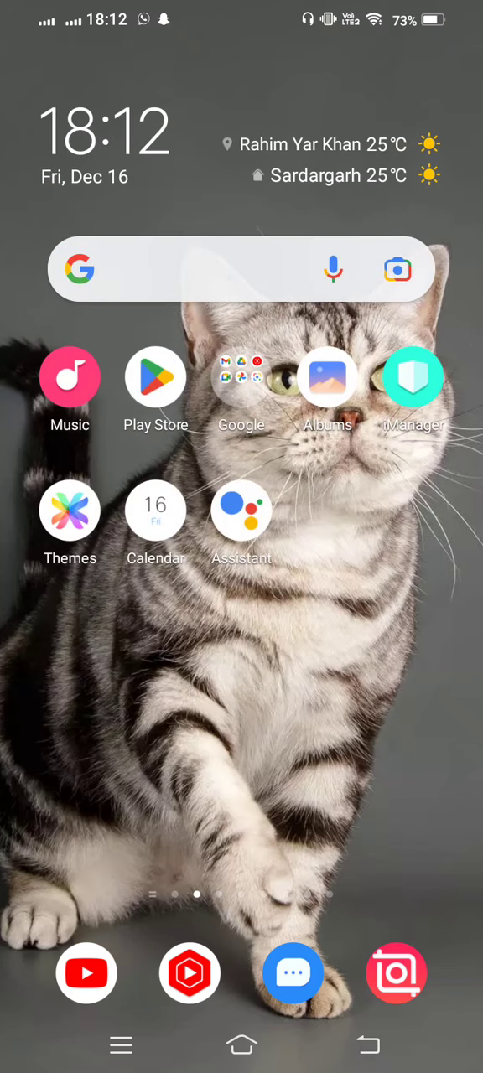
scroll(left, 3)
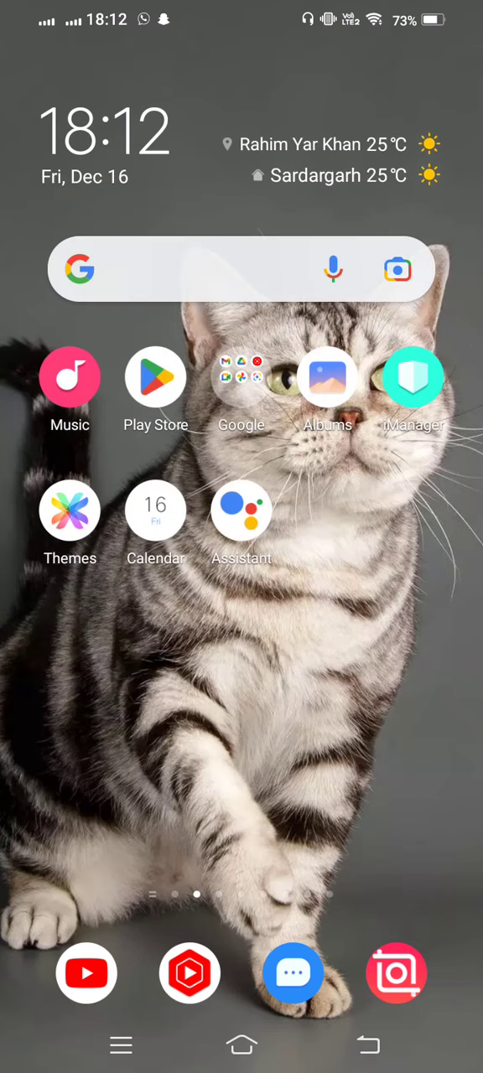
Step: Launch the Play Store and search for ZEE5
click(155, 377)
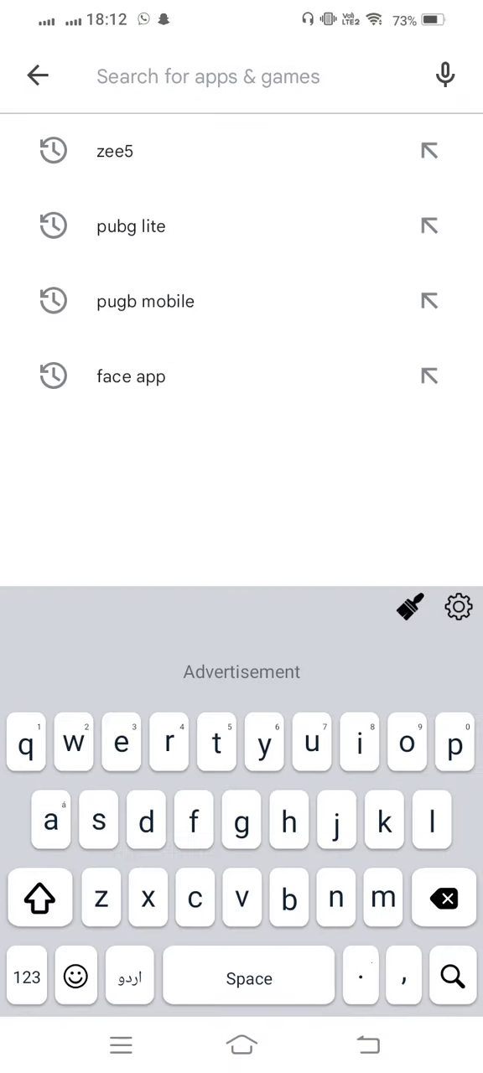
click(115, 151)
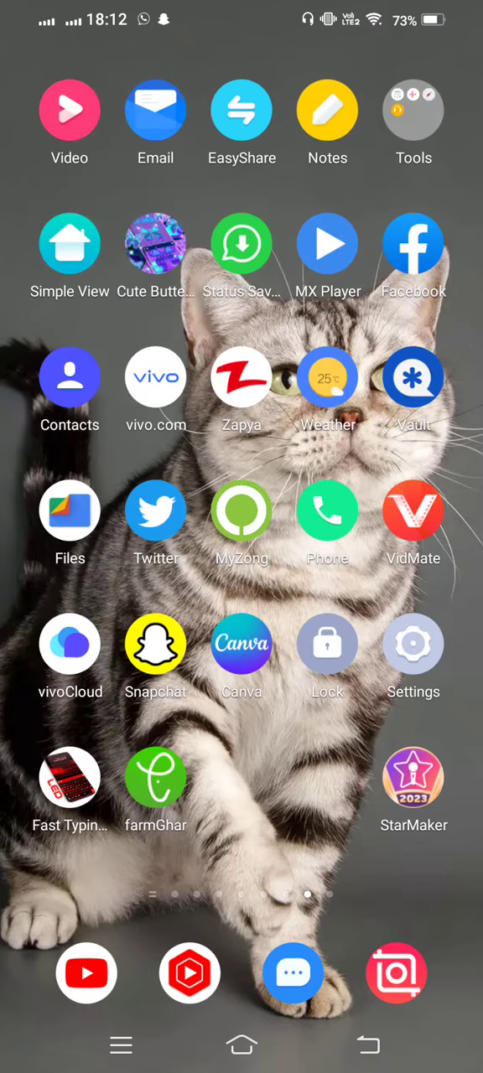
Step: Go from Settings through Apps & permissions to App manager
click(413, 643)
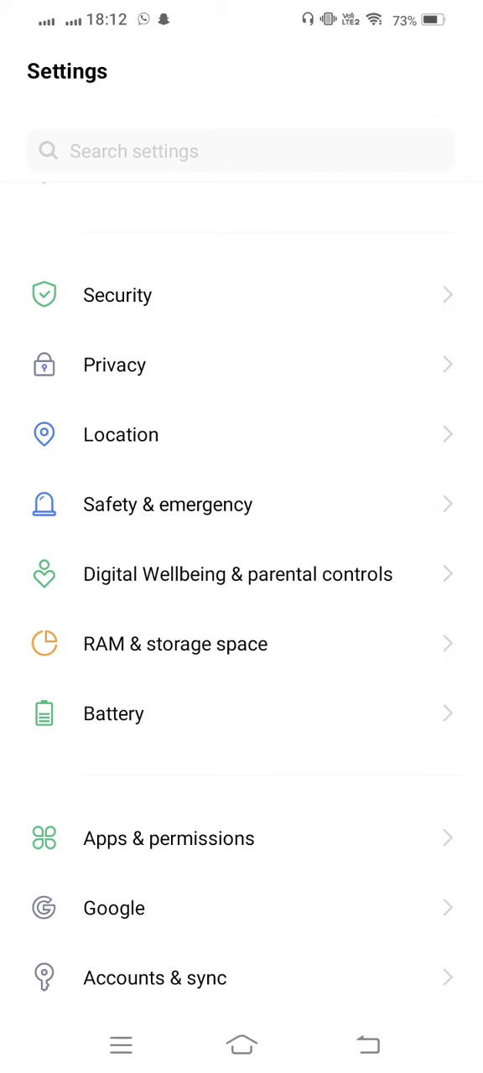
click(169, 839)
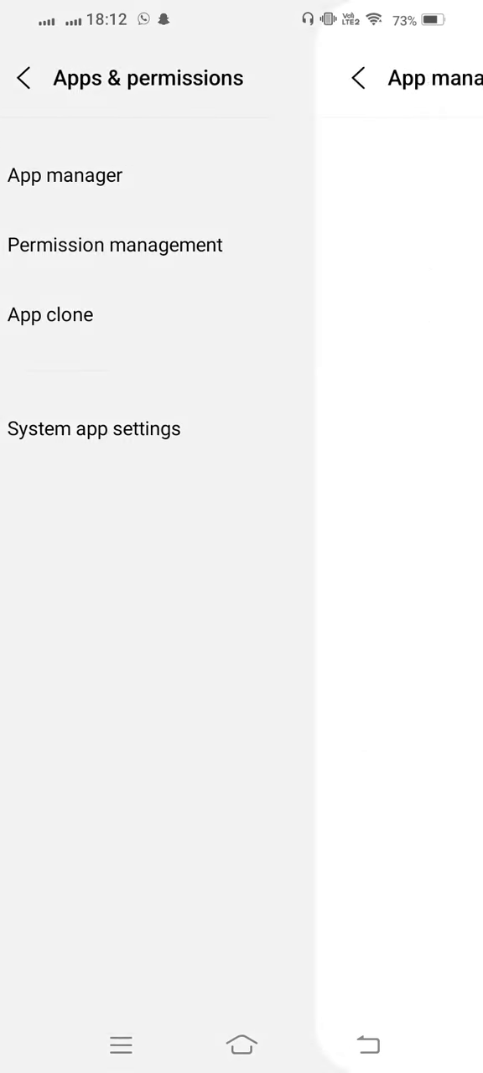
click(64, 174)
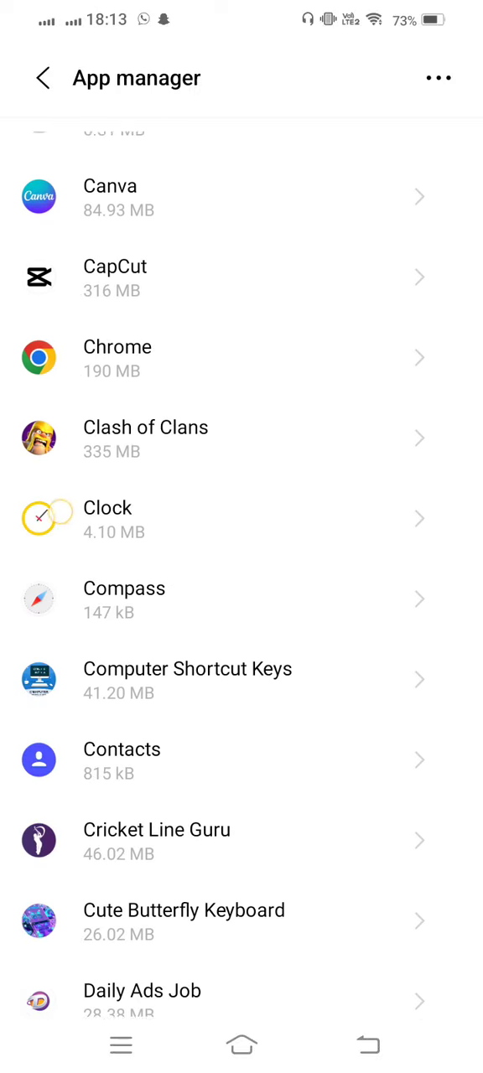
Step: Scroll App manager to the bottom until ZEE5 (97.23 MB) is visible
scroll(down, 3)
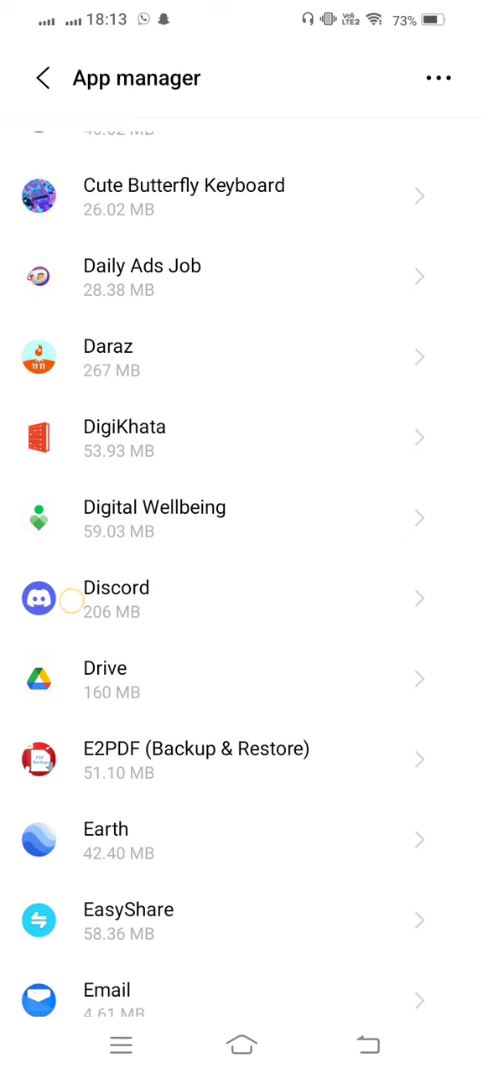
scroll(down, 3)
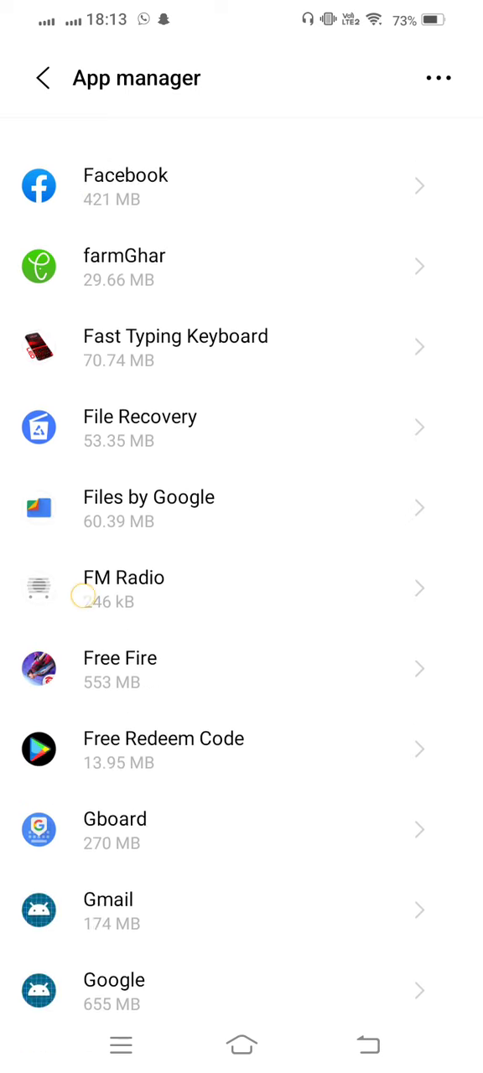
scroll(down, 3)
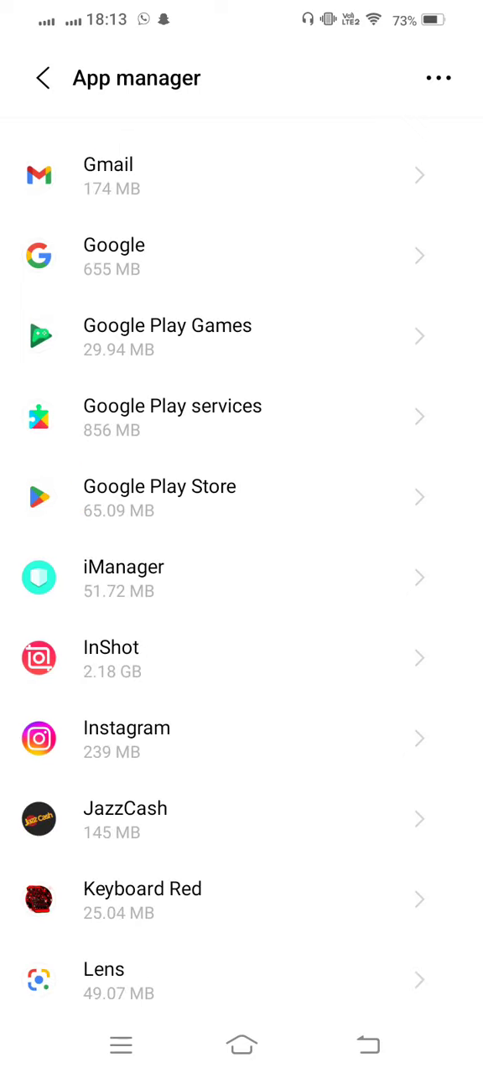
scroll(down, 3)
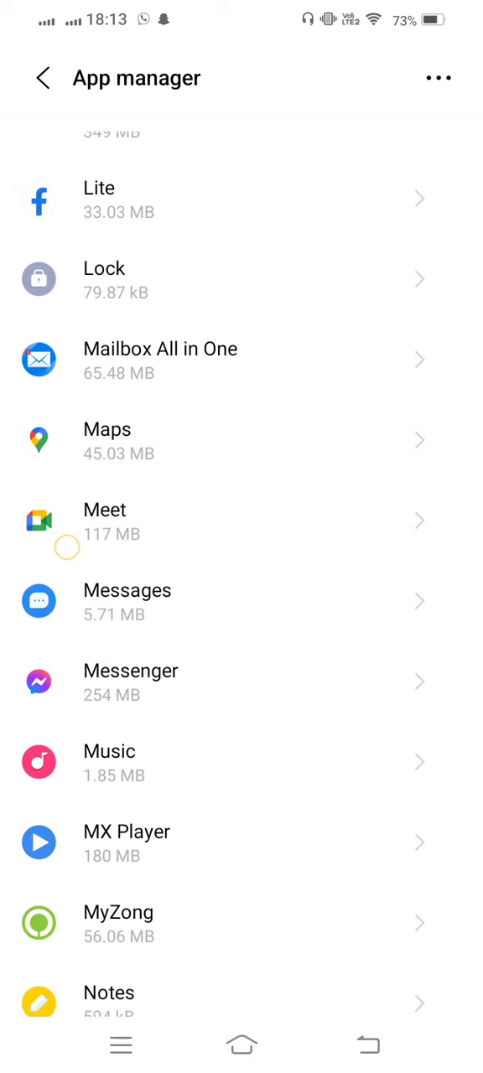
scroll(down, 3)
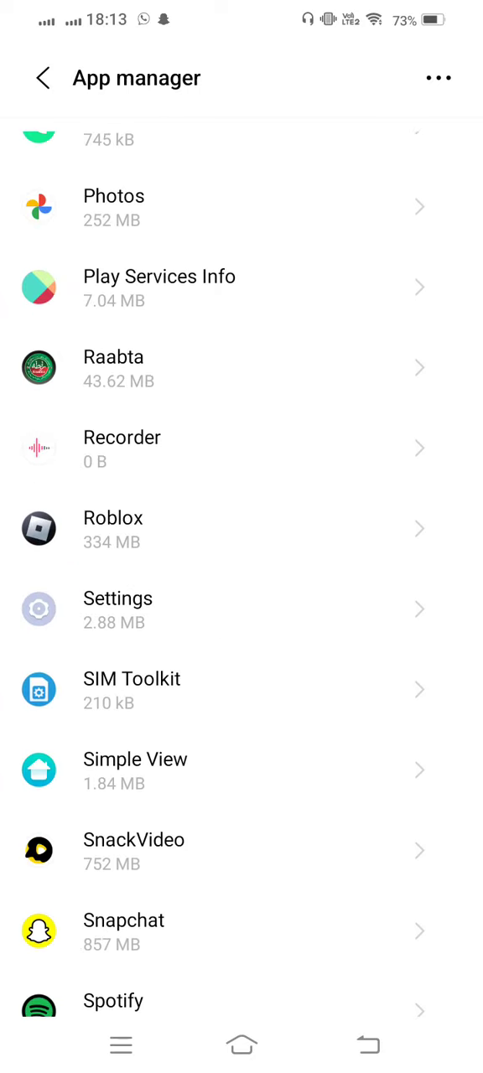
scroll(down, 3)
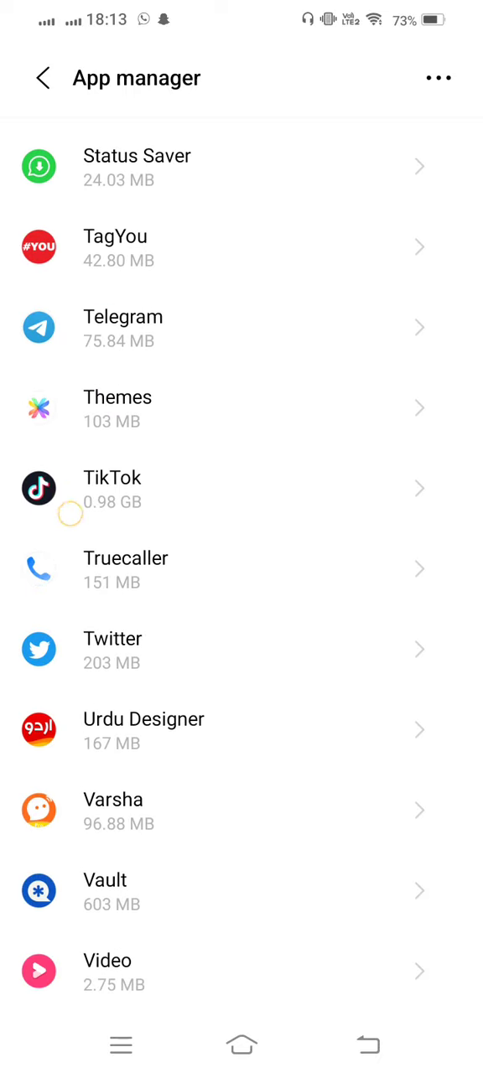
scroll(down, 3)
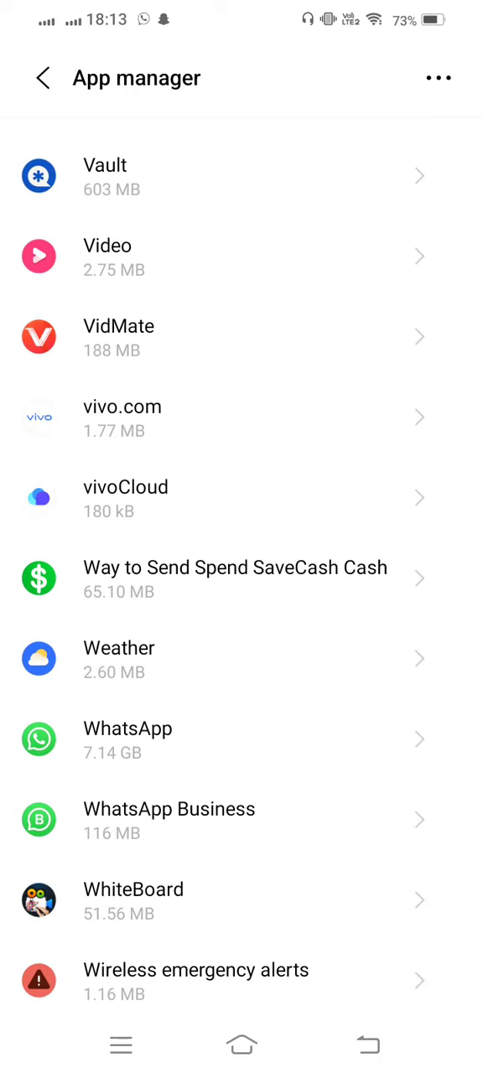
scroll(down, 3)
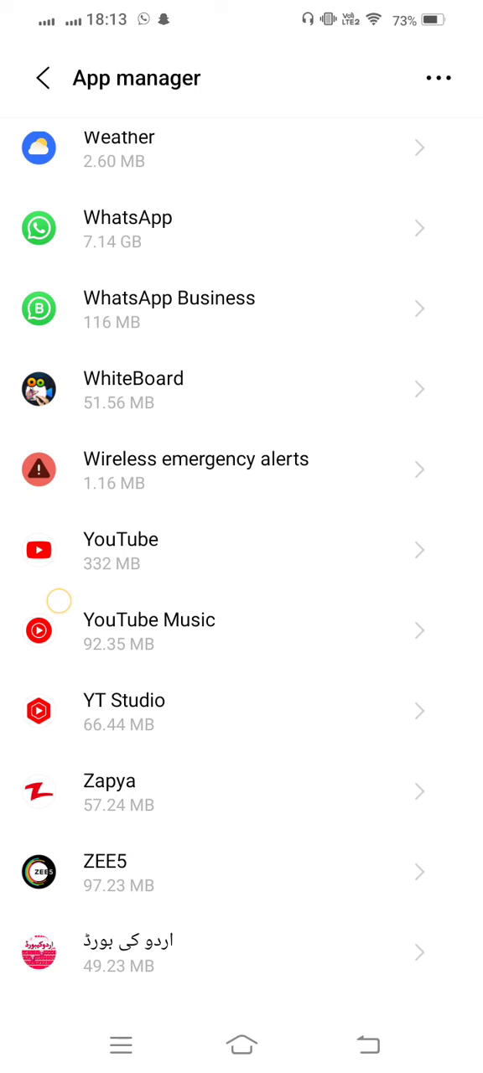
Step: View ZEE5's app info and Storage details, then return home
click(105, 872)
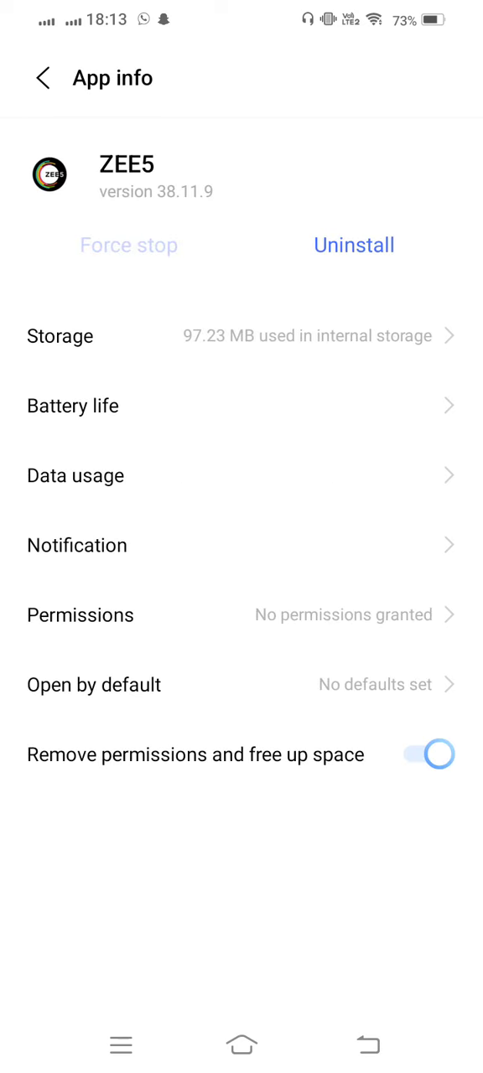
click(60, 335)
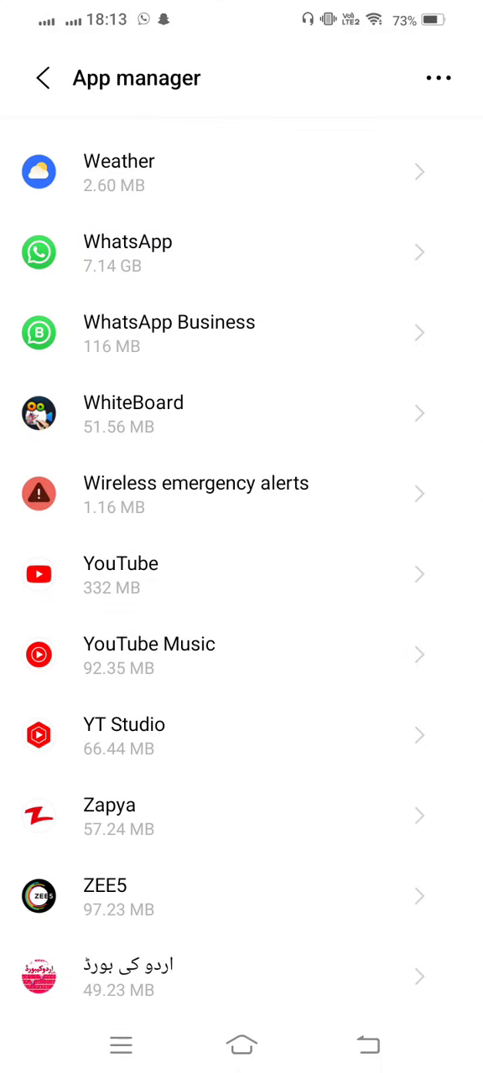
click(42, 78)
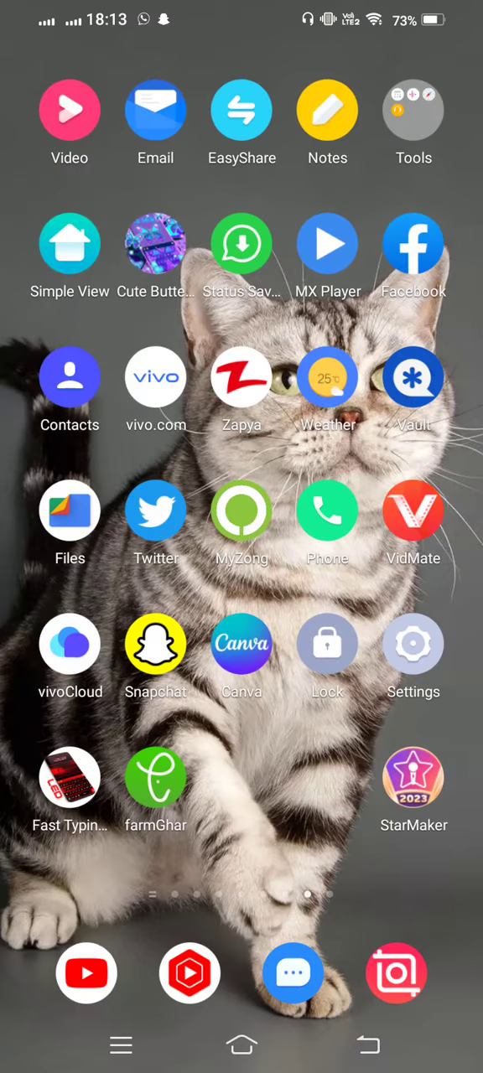
Step: Reopen Settings and go through System management to Date & time
click(413, 643)
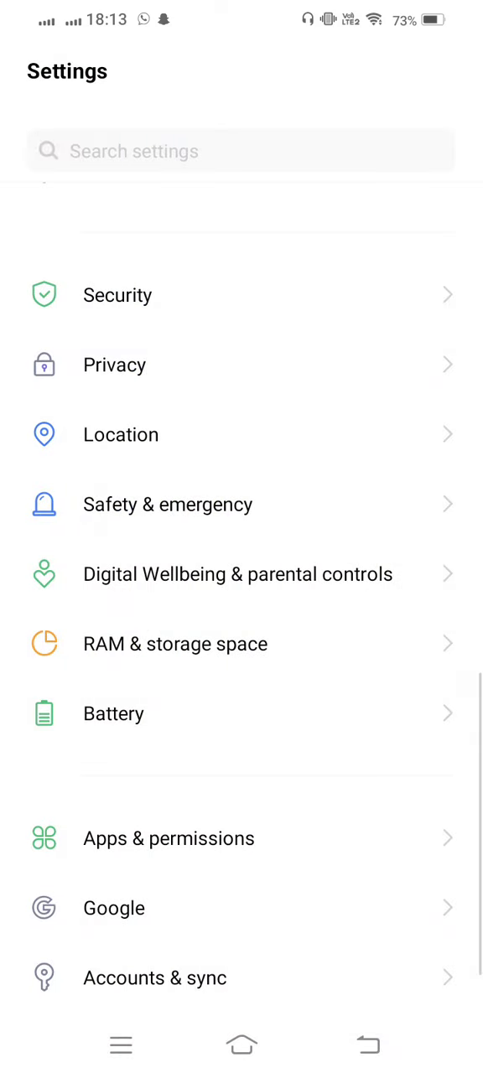
scroll(down, 3)
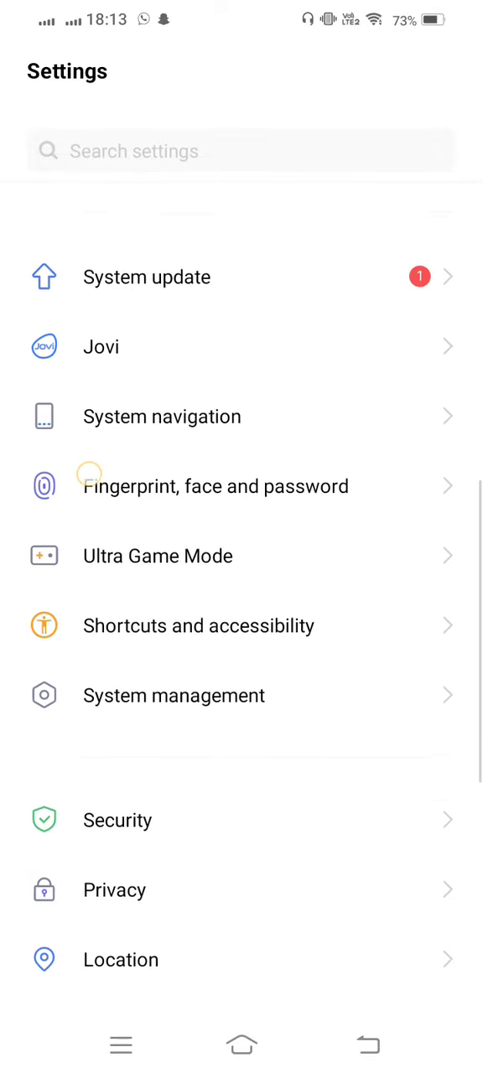
click(174, 695)
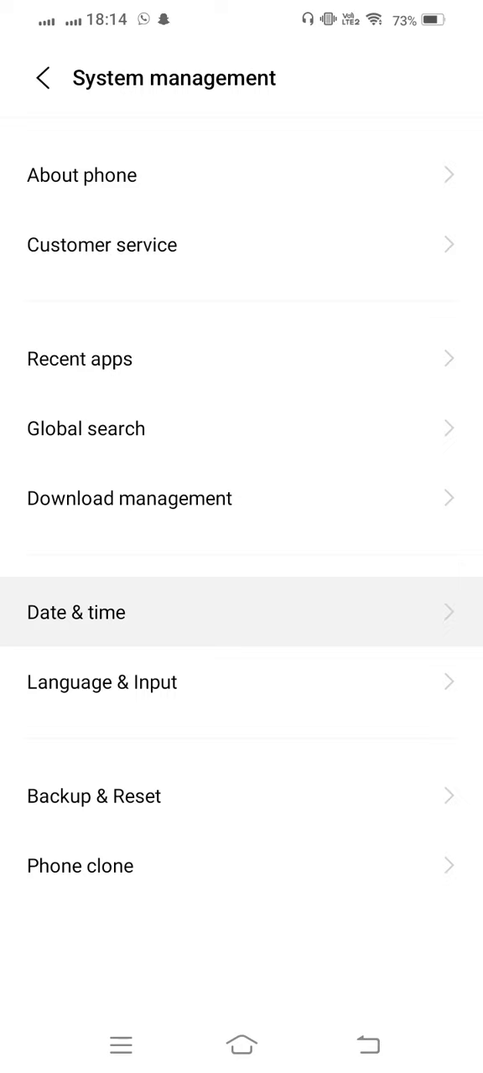
click(76, 612)
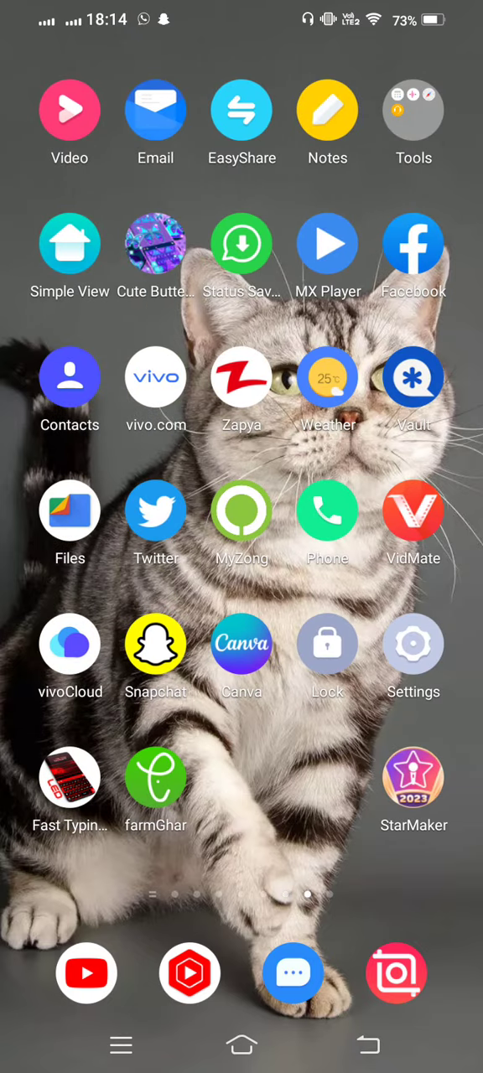
scroll(left, 3)
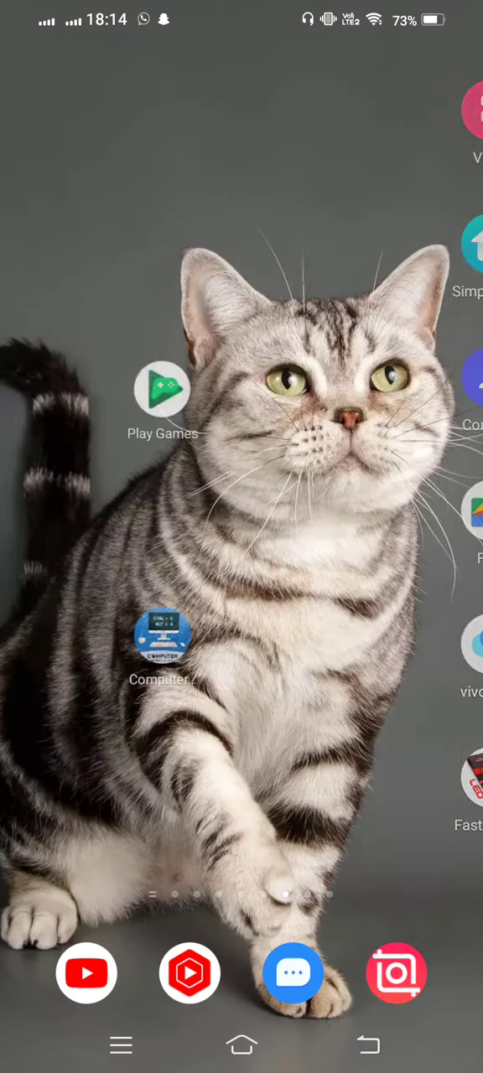
scroll(left, 3)
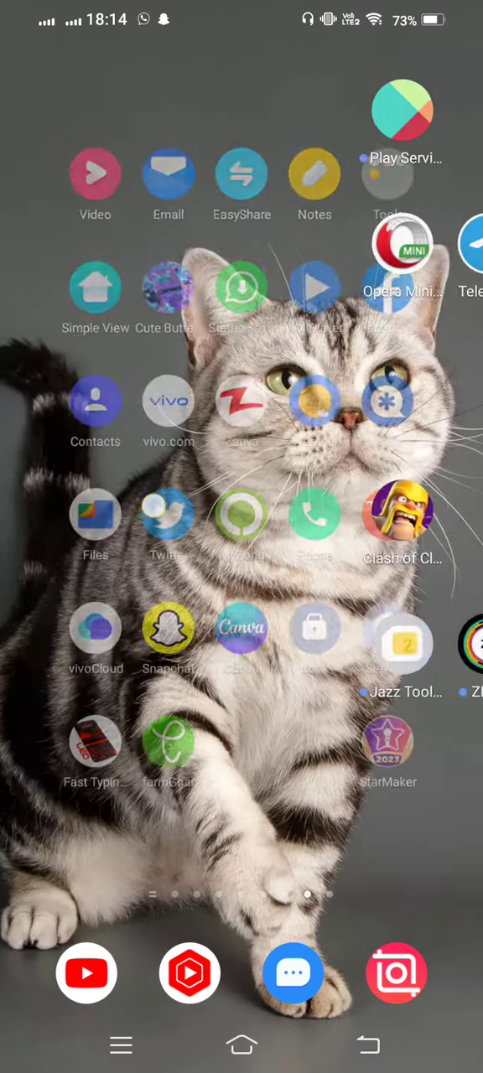
scroll(left, 3)
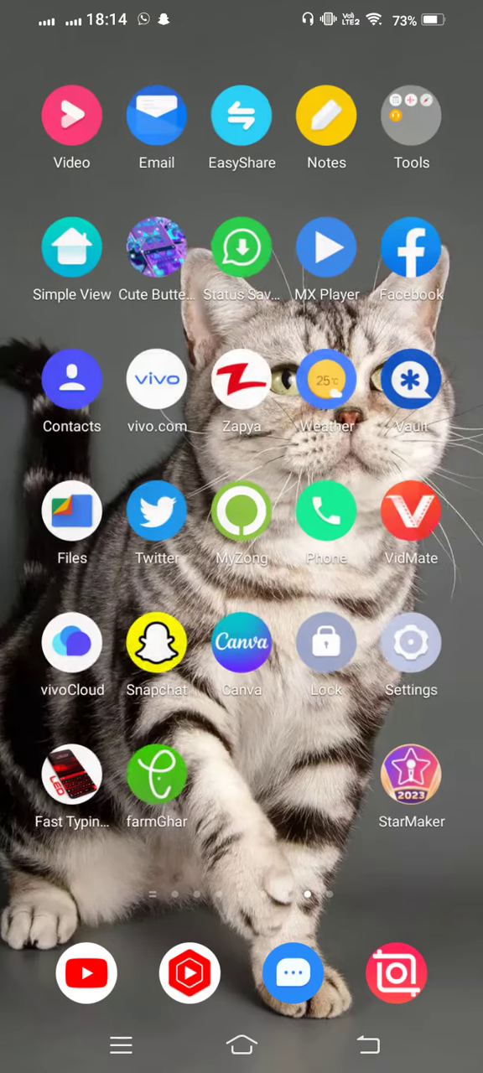